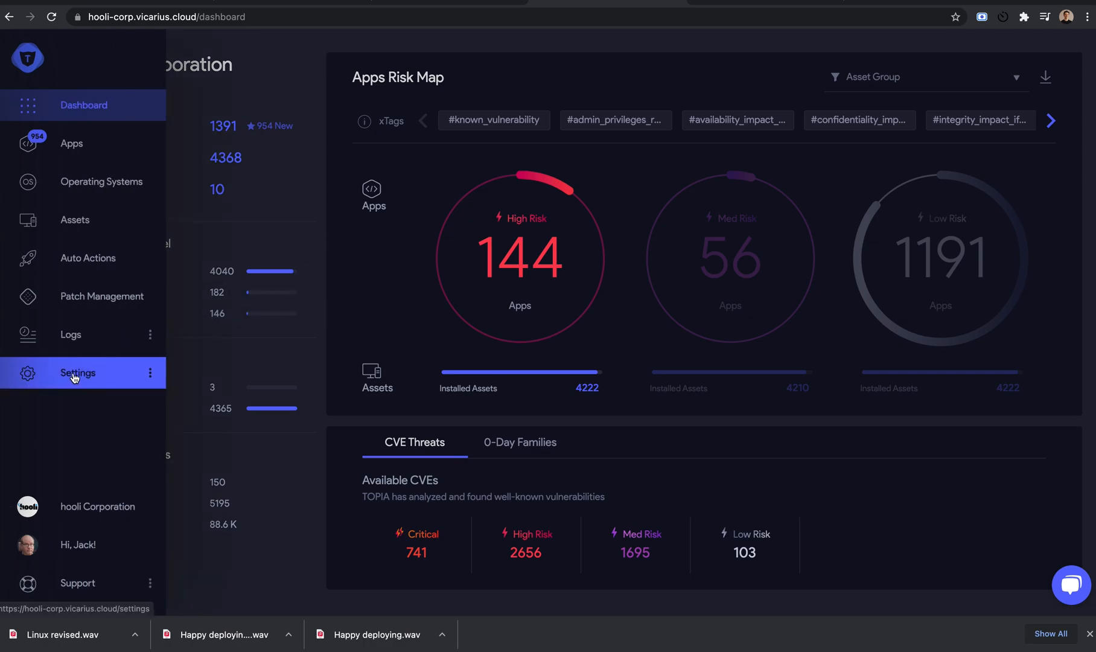
Step: Show the Asset Deployment settings with the Windows PowerShell and CMD install commands
left_click(77, 372)
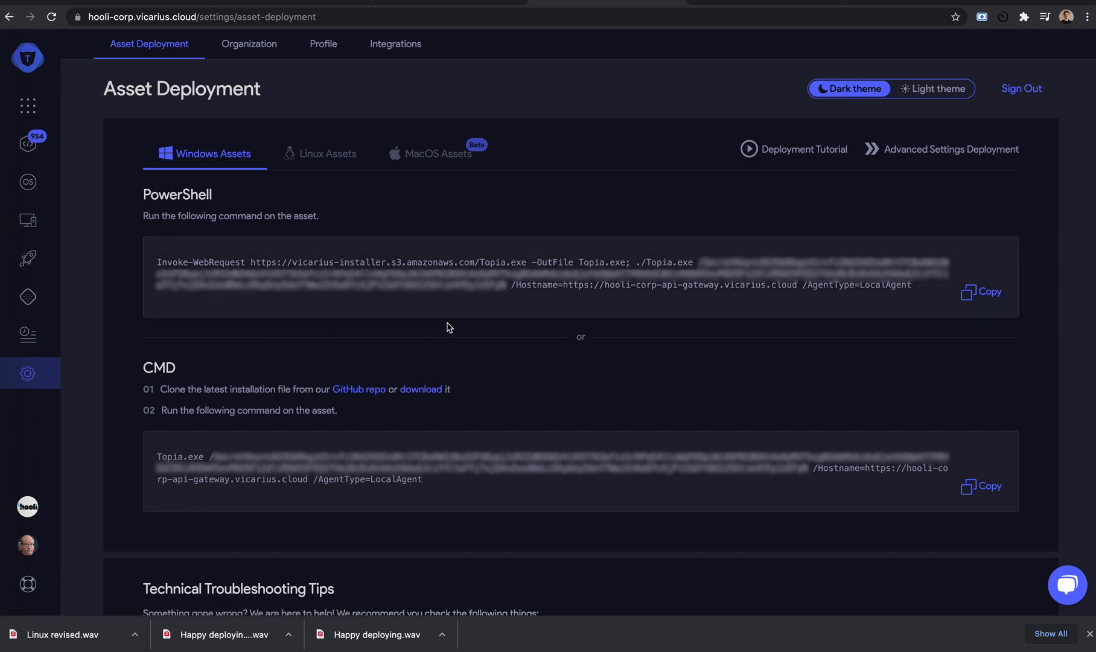
Step: Clear the administrator PowerShell console and run the pasted TOPIA deployment command to install the agent
left_click(986, 292)
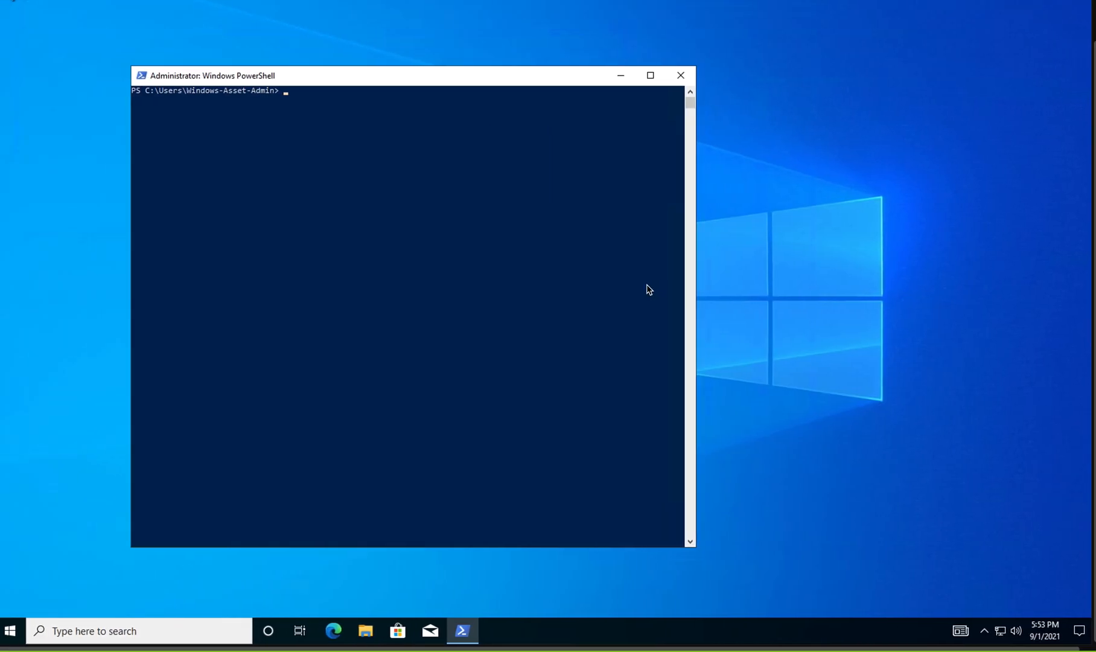
type("cls")
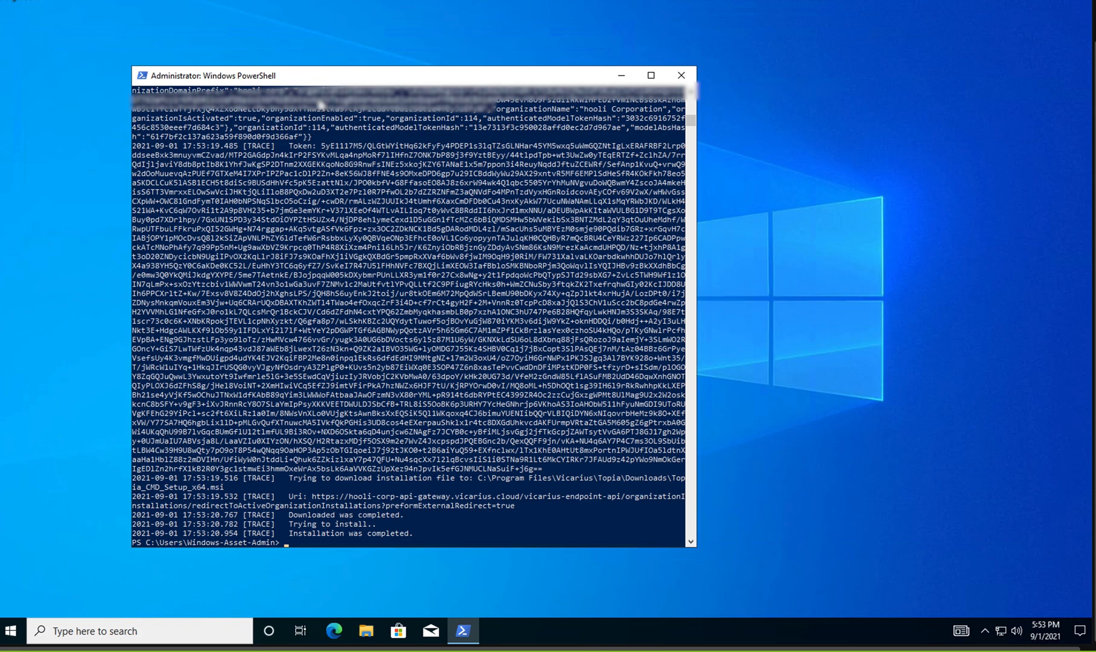
right_click(11, 631)
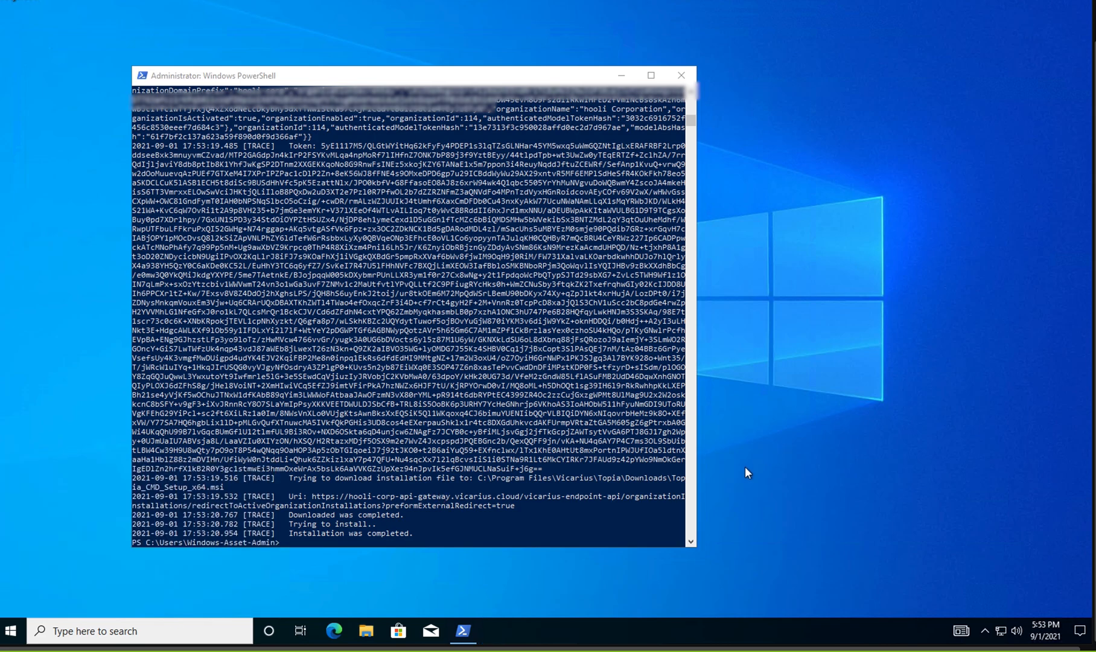
Step: Confirm in Windows Services that the Topia agent service is Running with Automatic startup
left_click(495, 630)
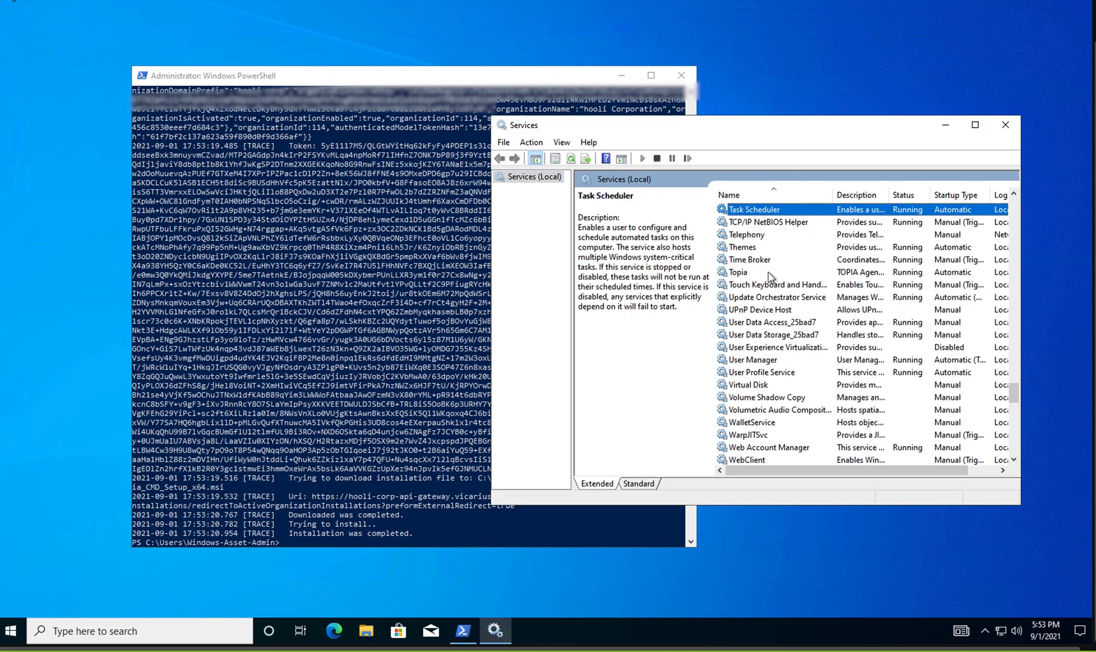
left_click(739, 271)
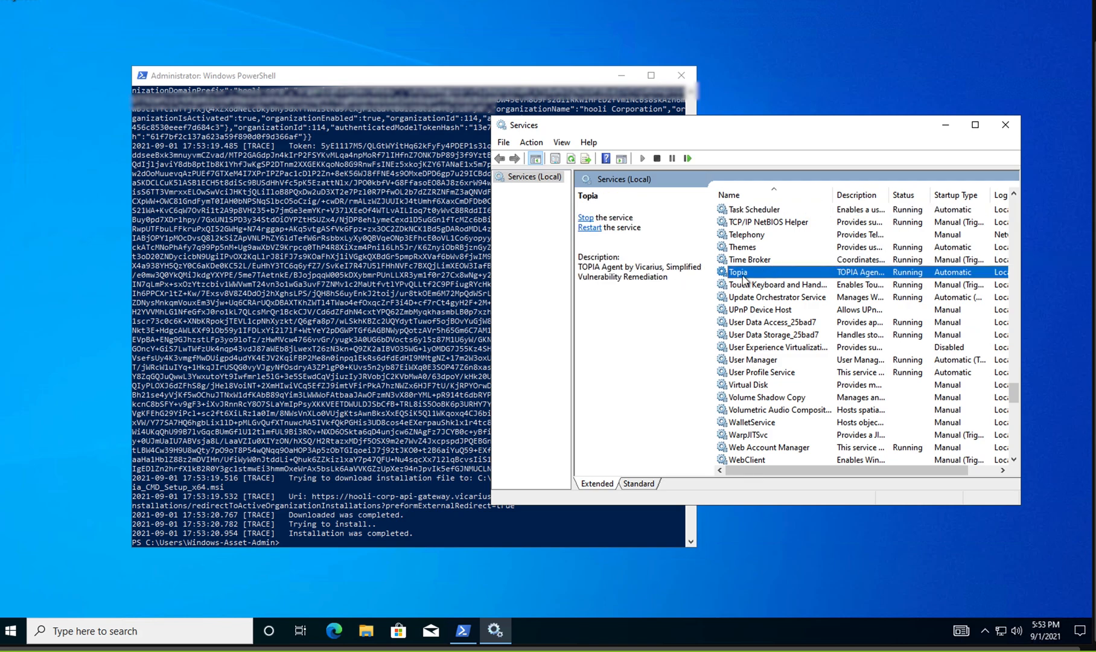
mouse_move(520, 262)
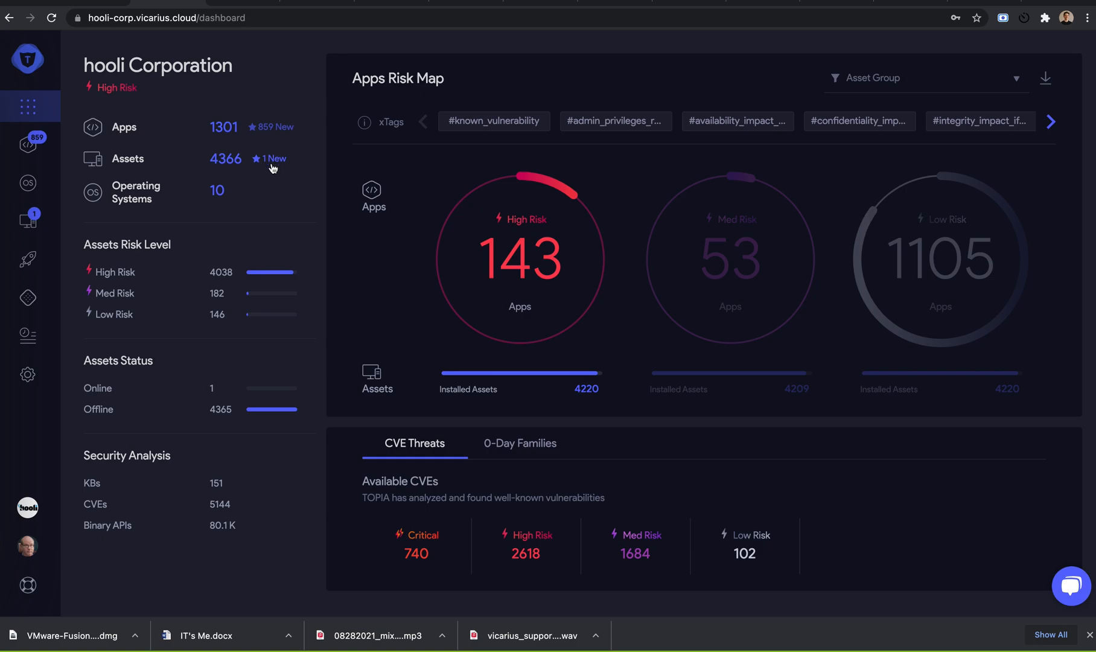
Step: View the new Windows-Asset in Asset Management, online on Windows 10 with 18 installed apps
left_click(28, 220)
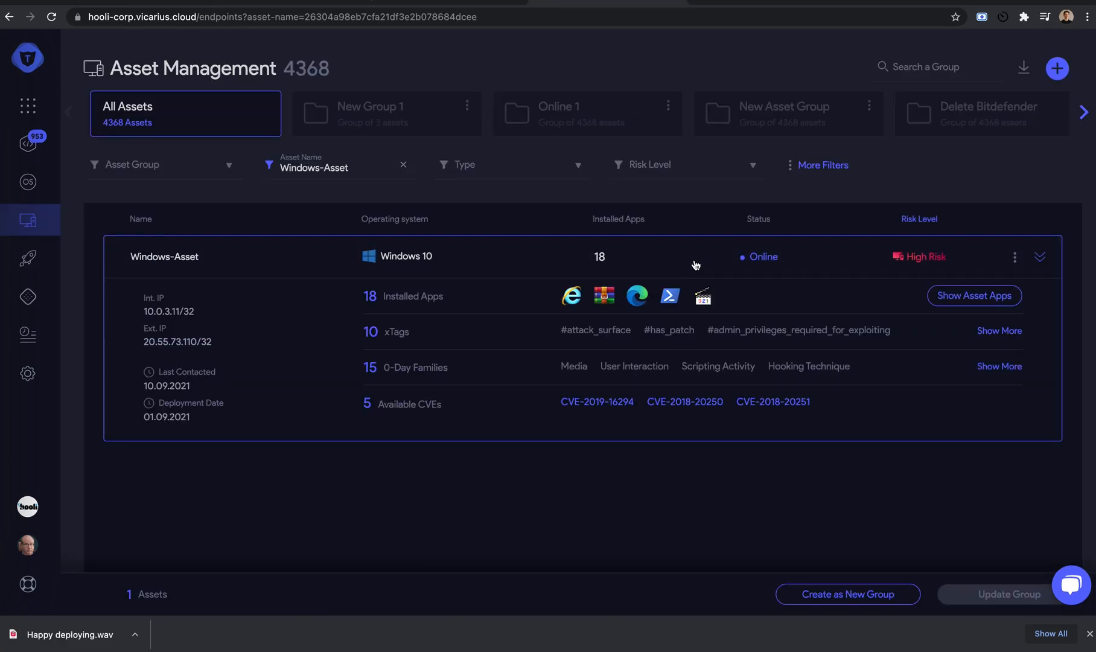
mouse_move(594, 411)
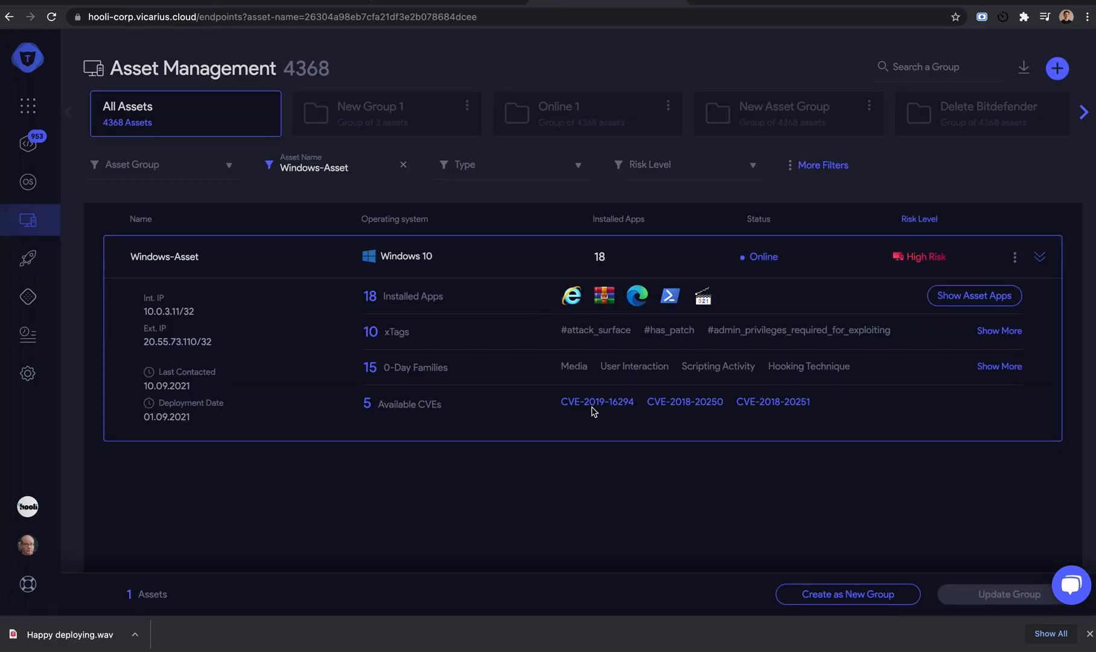
mouse_move(725, 429)
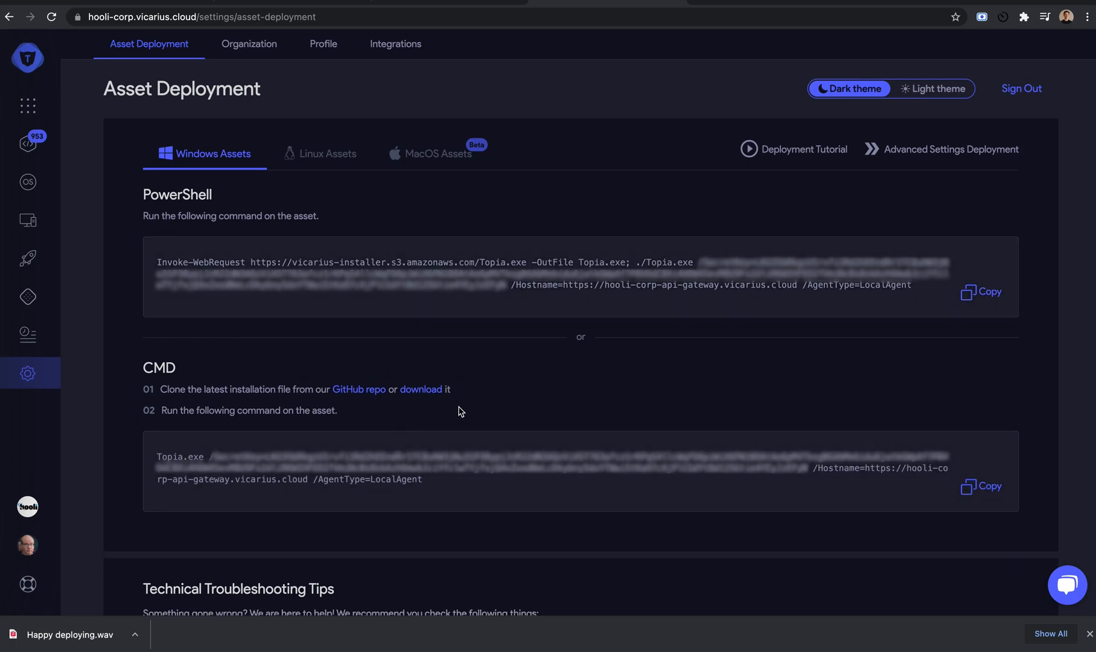
mouse_move(422, 389)
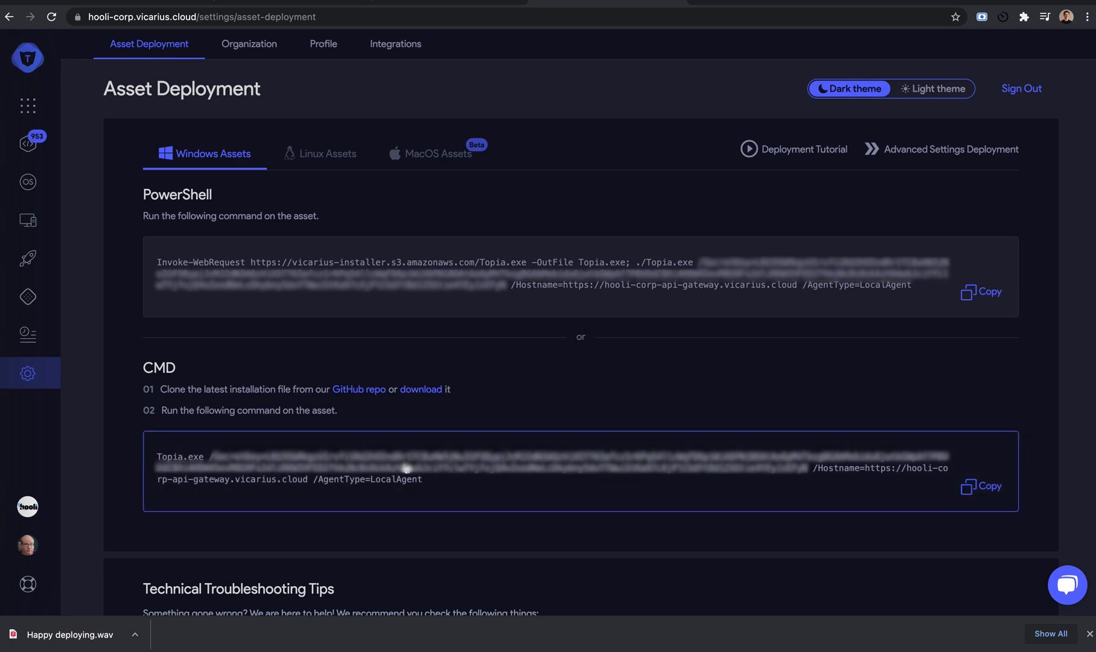
mouse_move(589, 392)
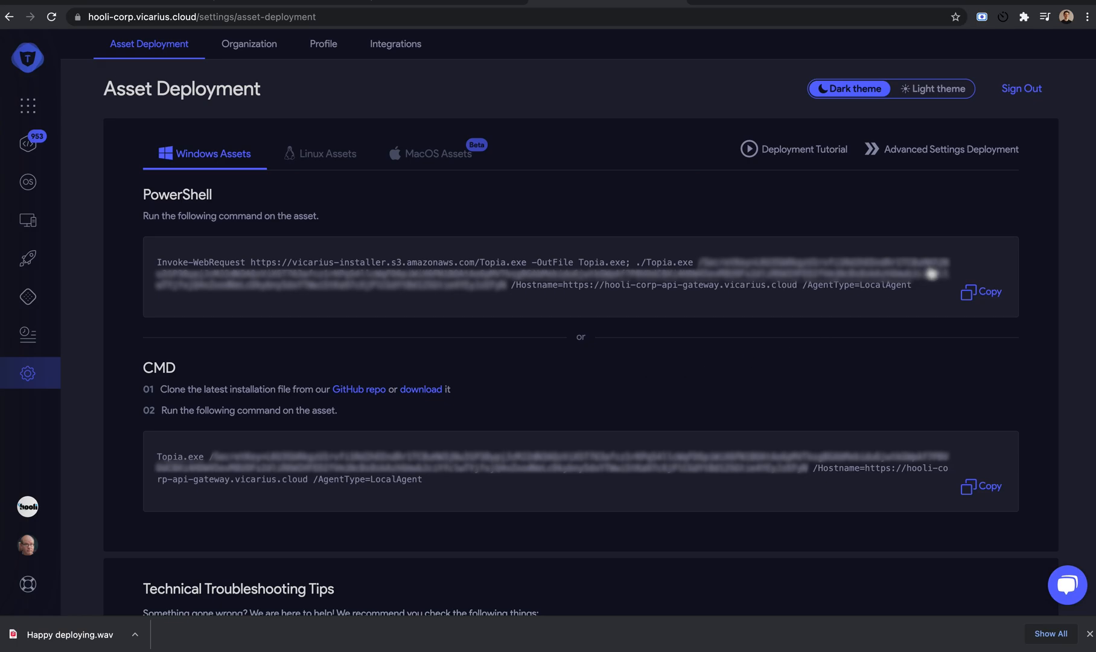
mouse_move(949, 148)
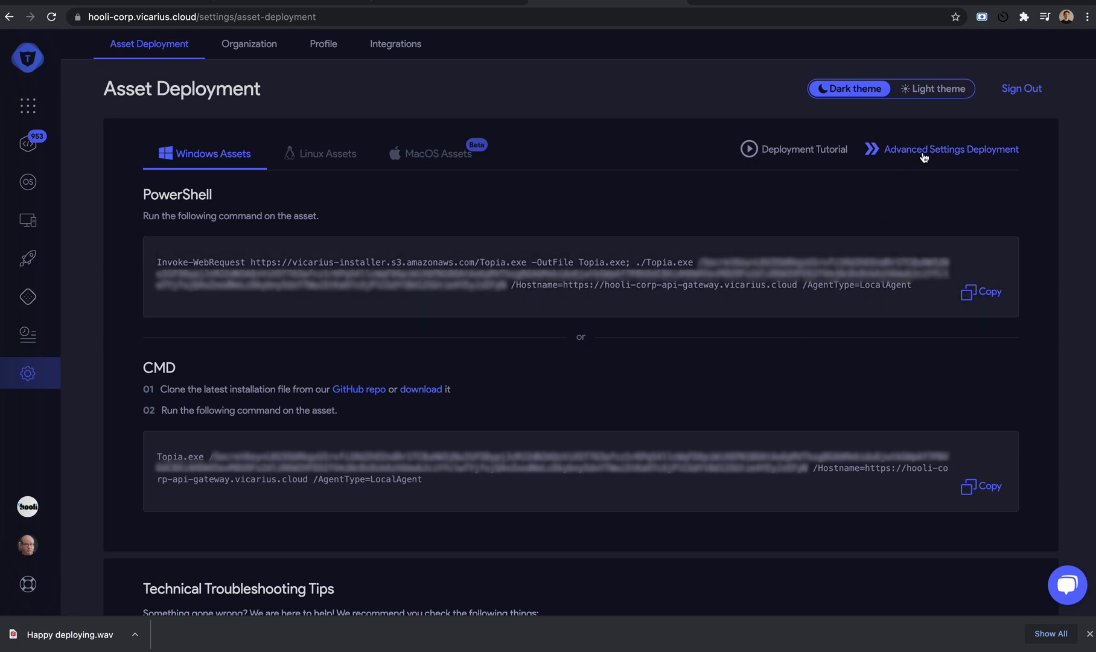
Step: Add proxy 1.1.1.1 on port 3790 via the advanced deployment options to the PowerShell command
left_click(951, 148)
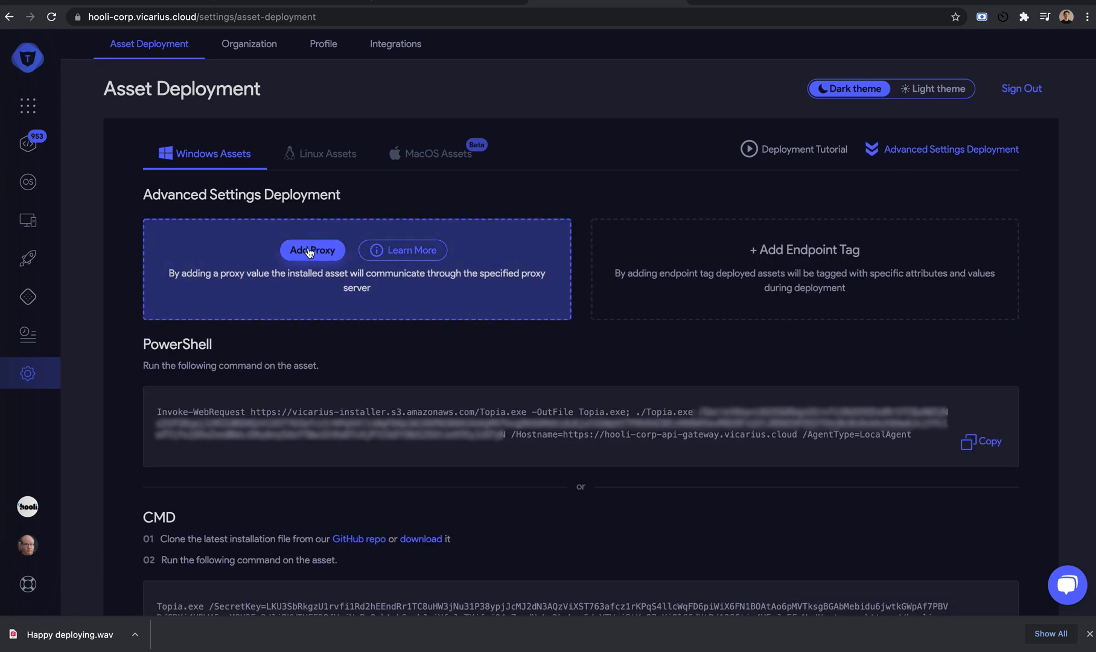
left_click(312, 250)
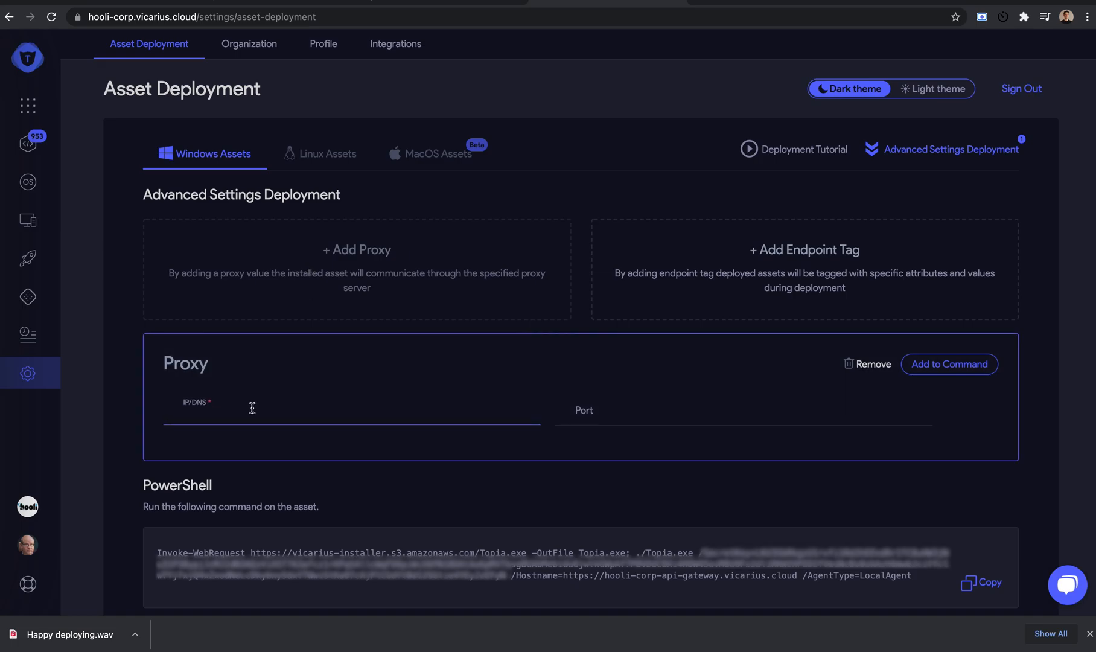
type("1.1.1.1")
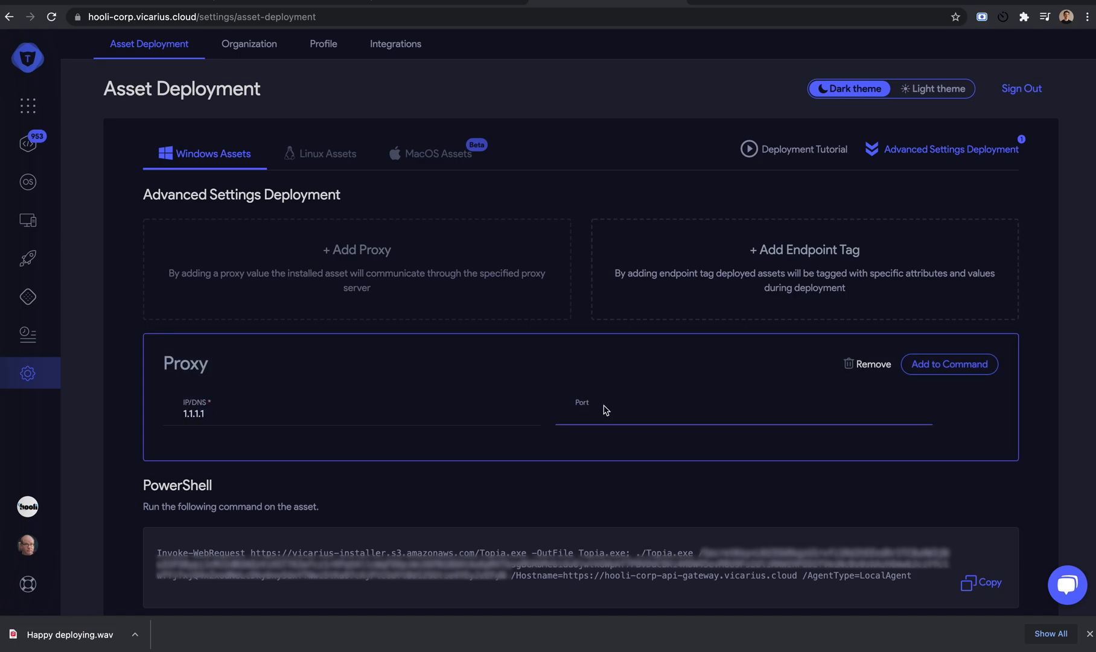
left_click(948, 365)
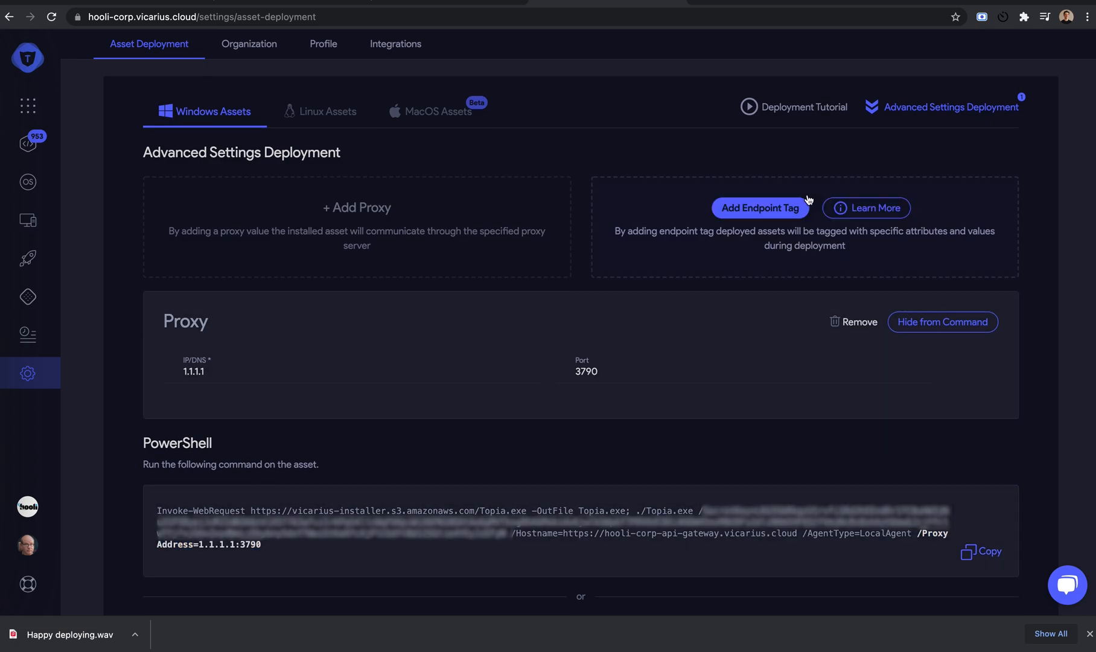
Step: Add endpoint tag with attribute New York and value Desktops so it follows the proxy in the command
left_click(759, 207)
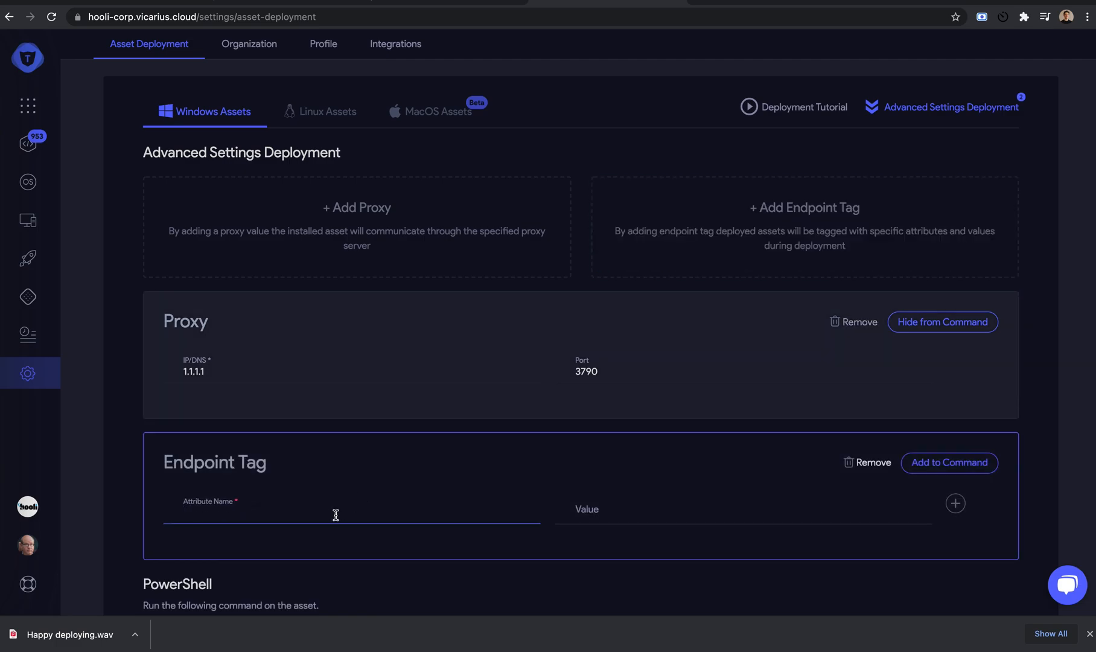
type("New Yo")
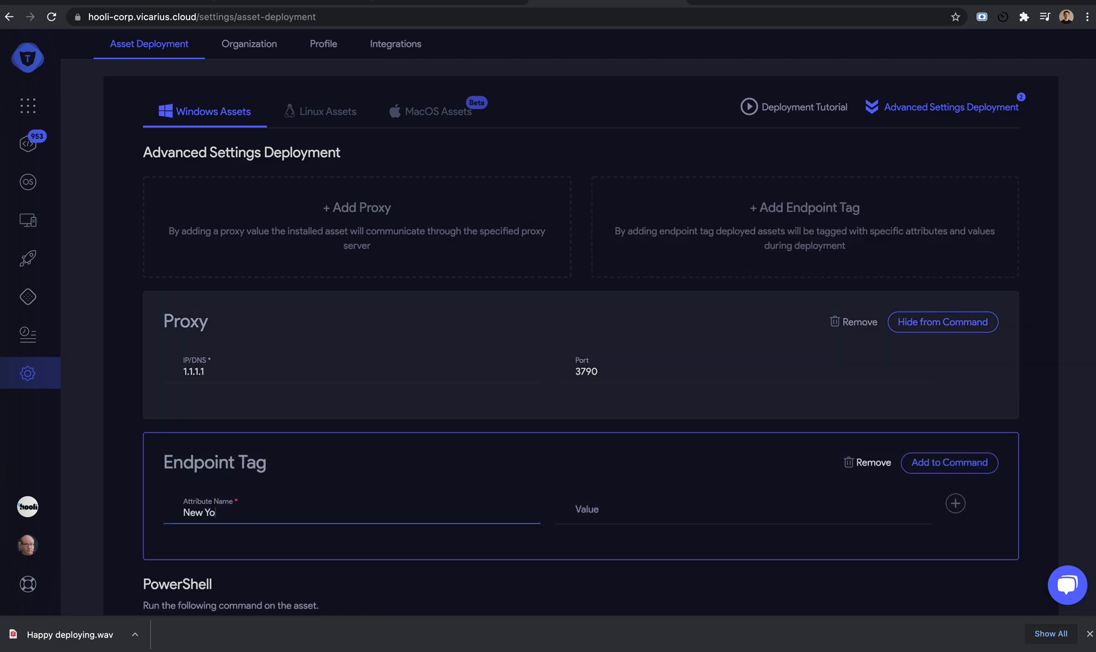
type("rk")
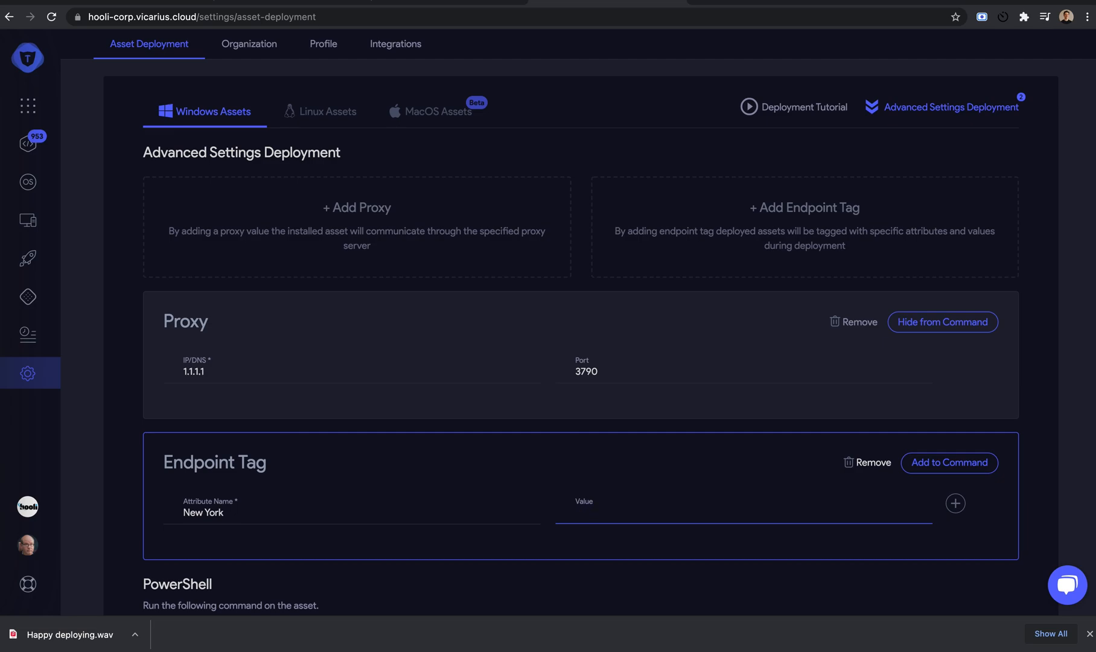
type("Desktops")
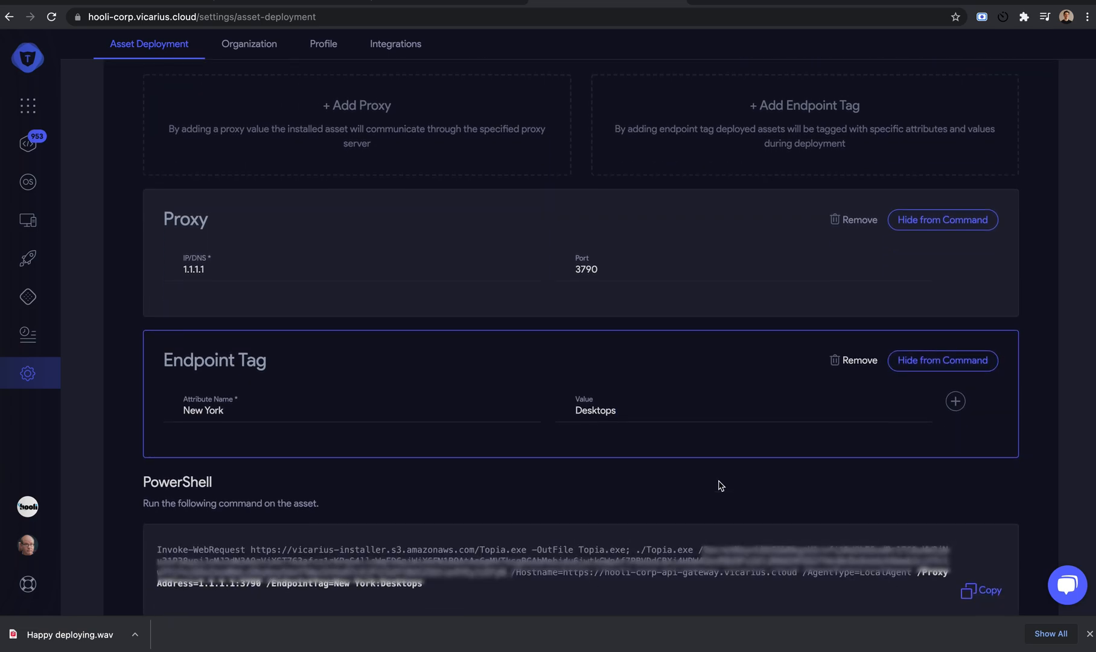
scroll("down", 3)
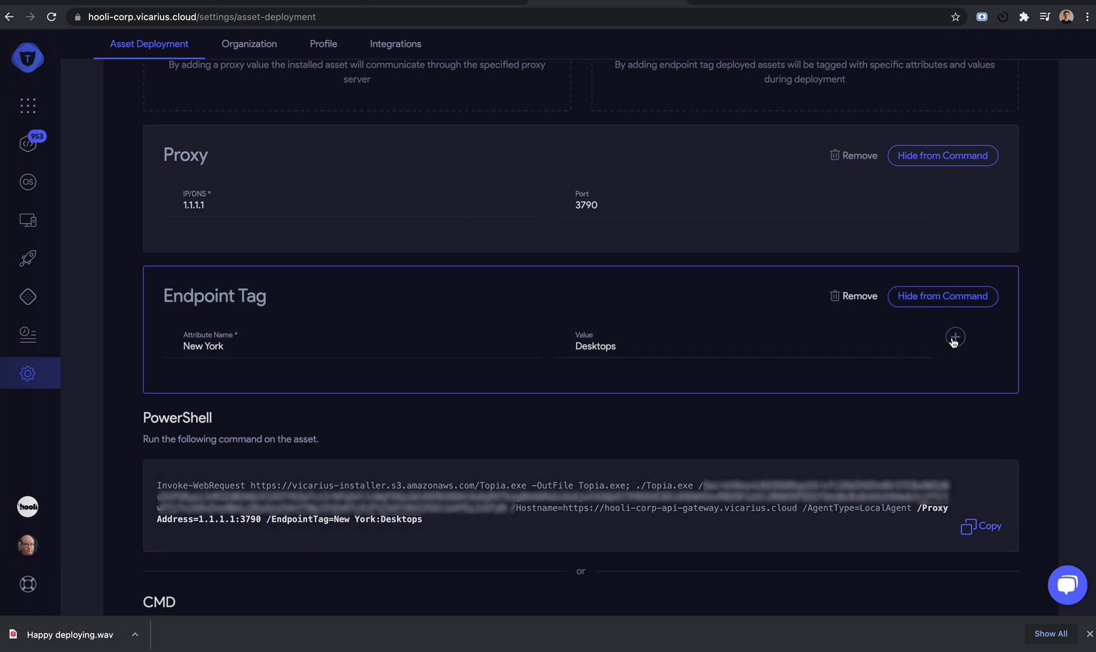
Step: Add a second empty endpoint tag row, which drops the tag so the command ends at the proxy address
left_click(954, 337)
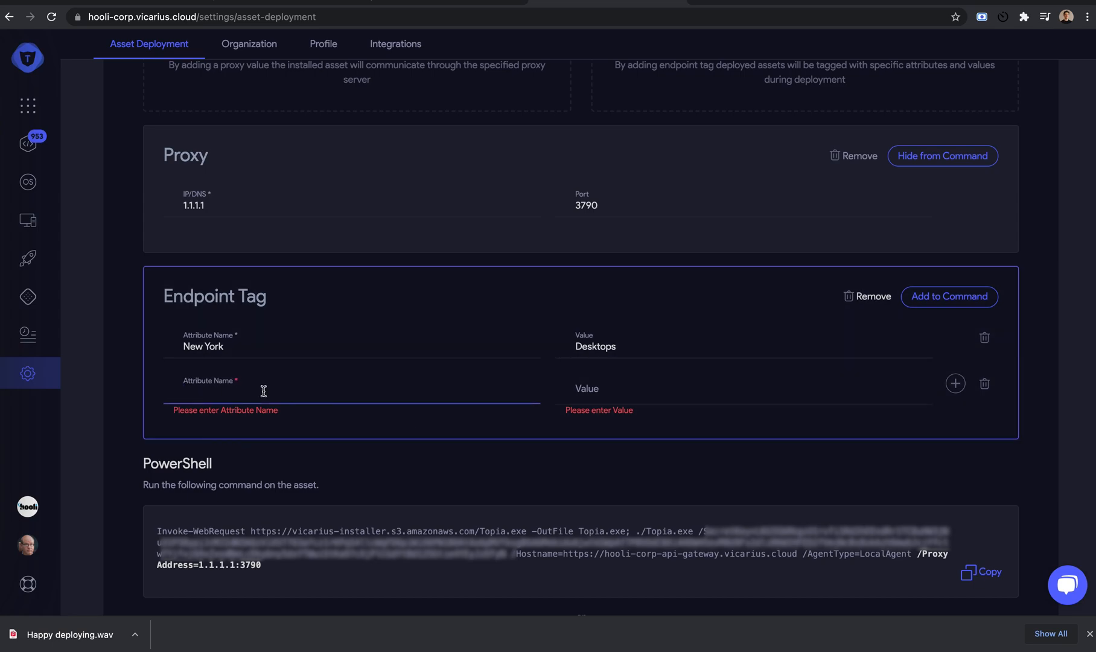
scroll("down", 3)
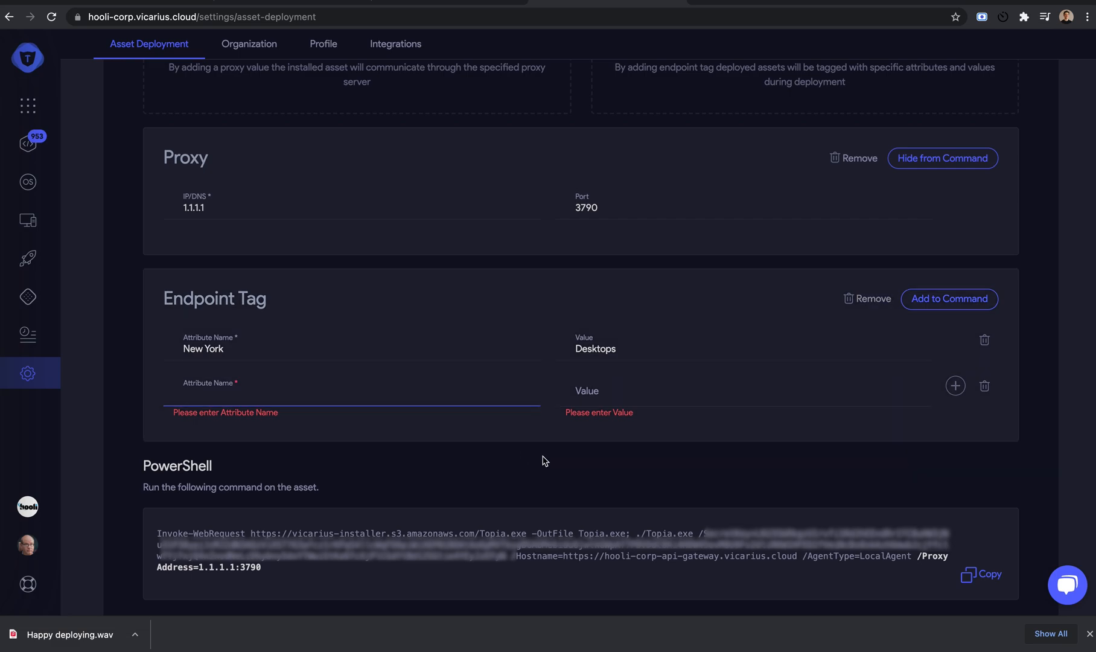